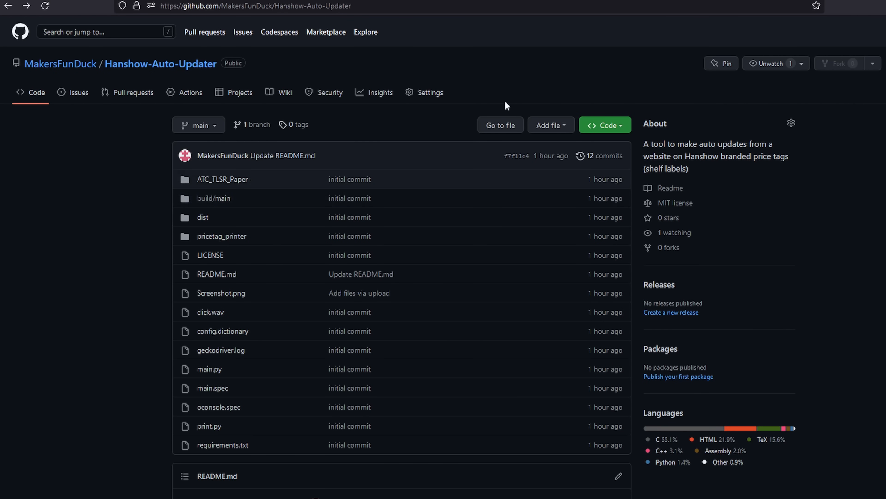
Step: Peek at the Code clone/download options, then follow the README credit to the ATC_TLSR_Paper project
left_click(604, 125)
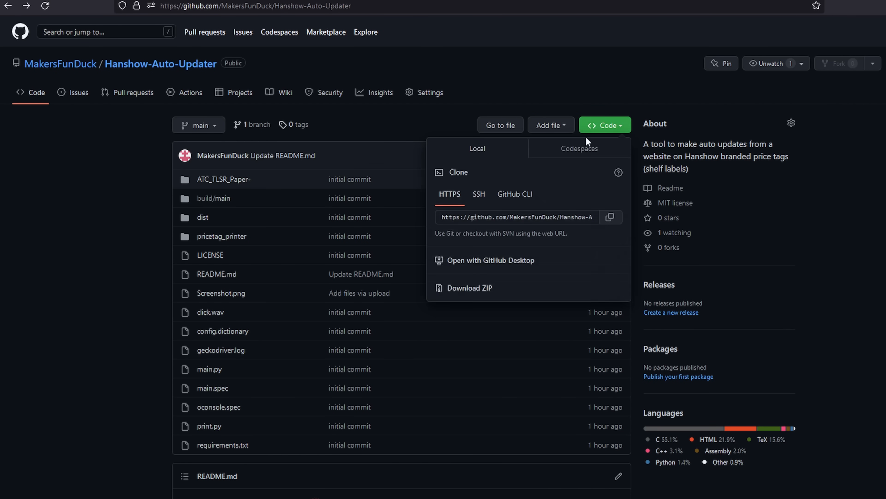
left_click(93, 266)
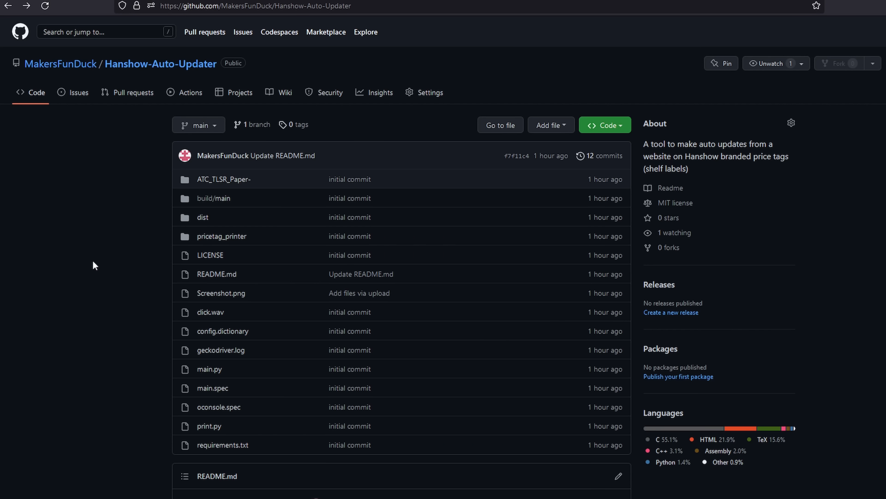
scroll("down", 3)
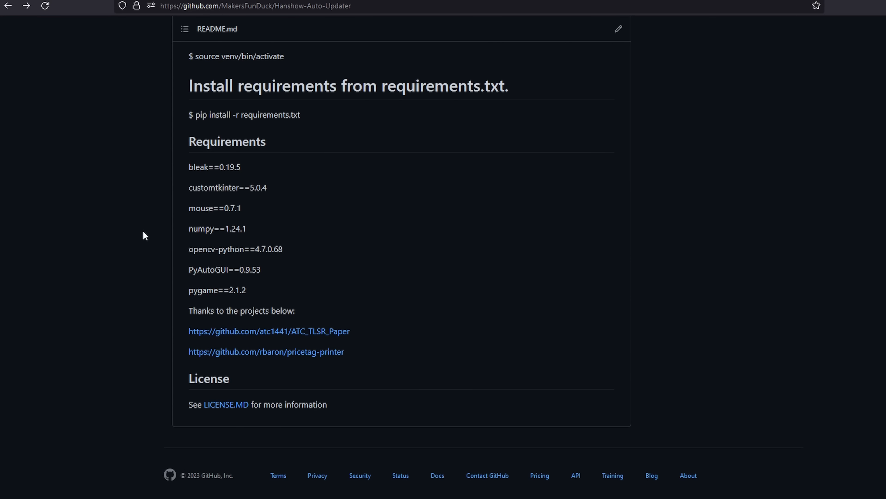
mouse_move(222, 364)
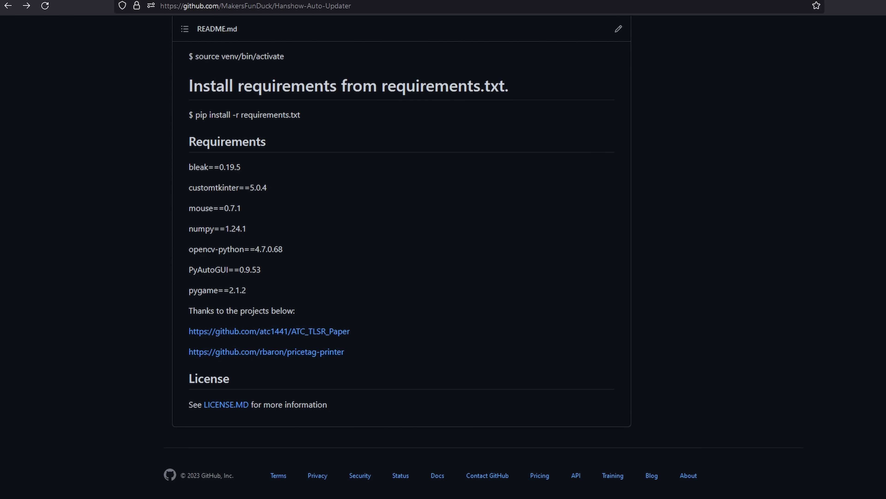
left_click(269, 331)
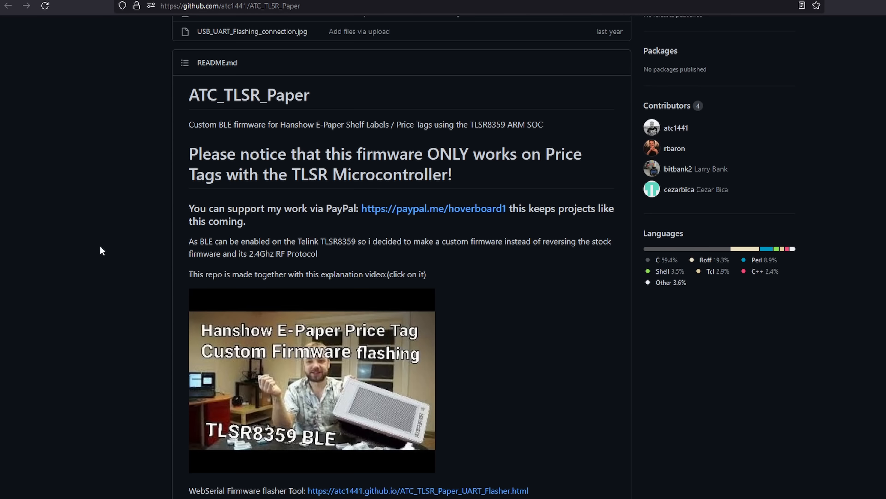
scroll("up", 3)
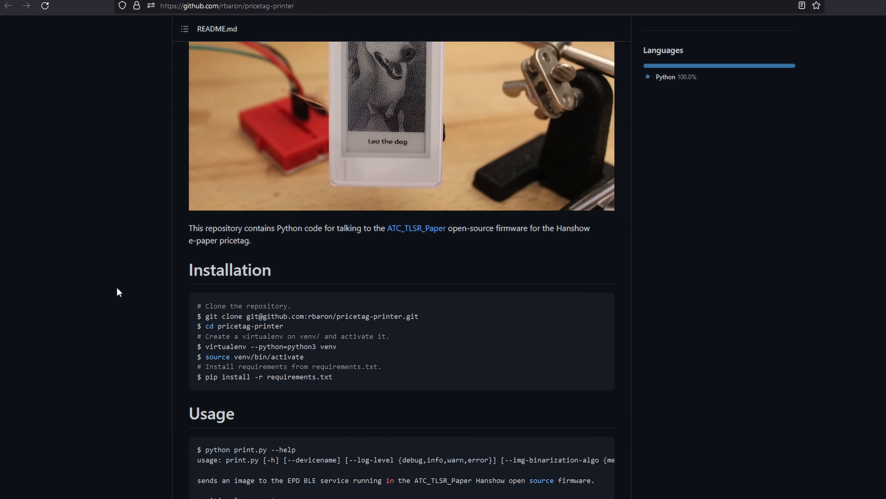
scroll("up", 3)
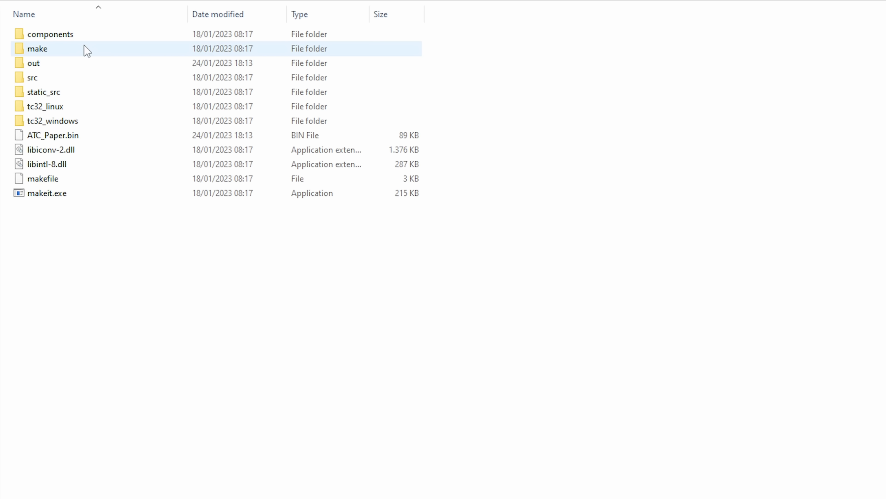
Step: Browse into the ATC_TLSR_Paper folder and select the compiled ATC_Paper.bin firmware
left_click(156, 320)
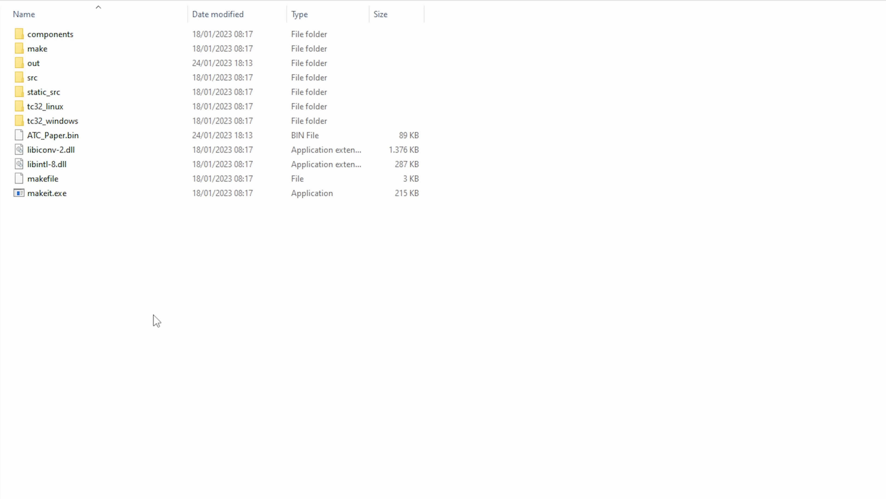
left_click(53, 136)
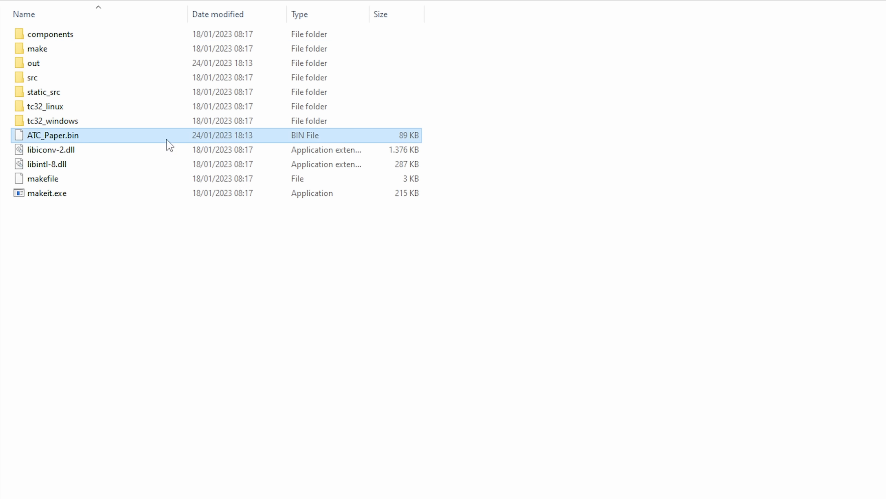
mouse_move(138, 136)
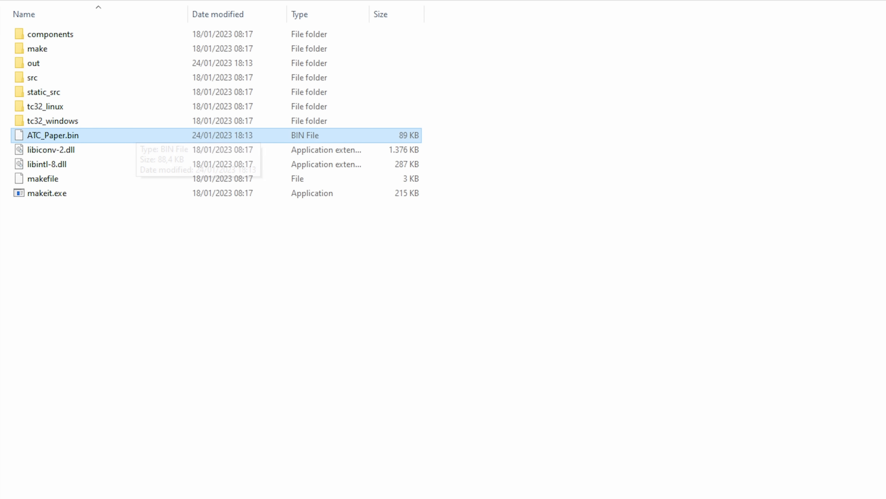
mouse_move(294, 330)
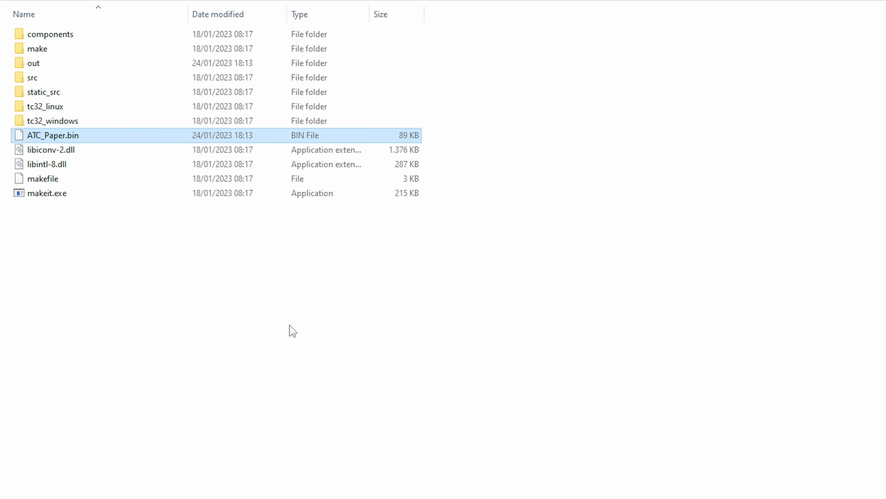
left_click(79, 277)
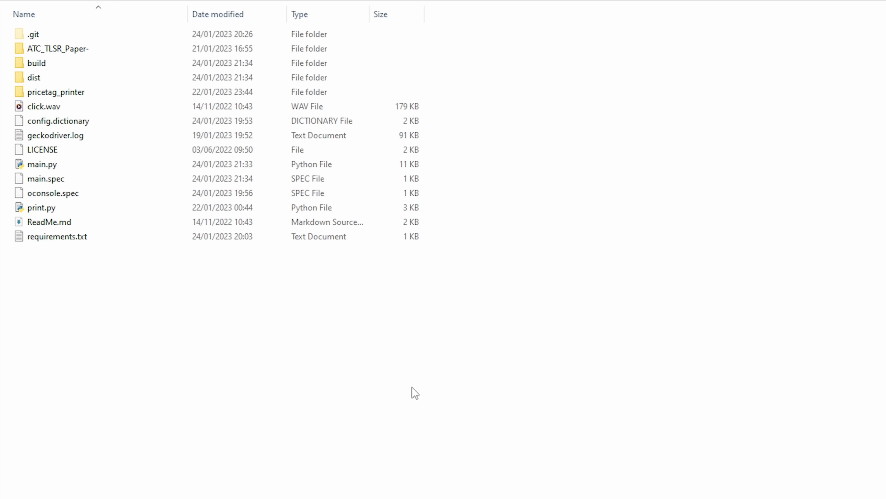
mouse_move(261, 366)
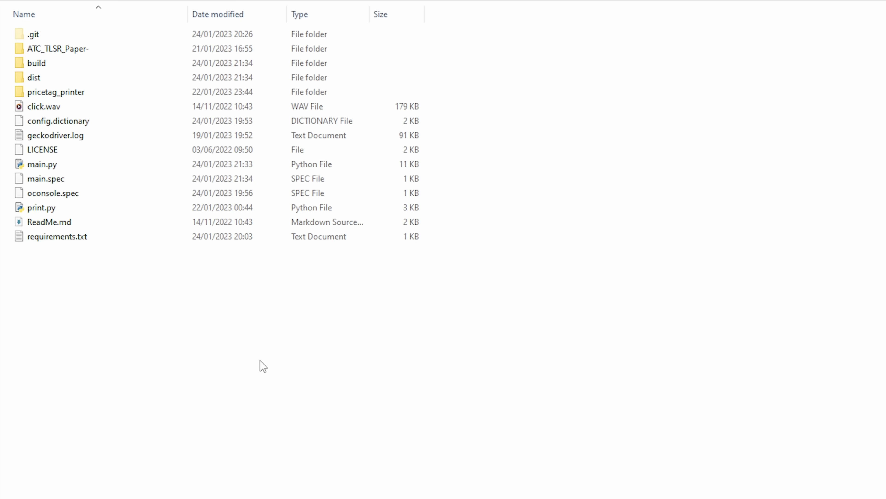
mouse_move(118, 334)
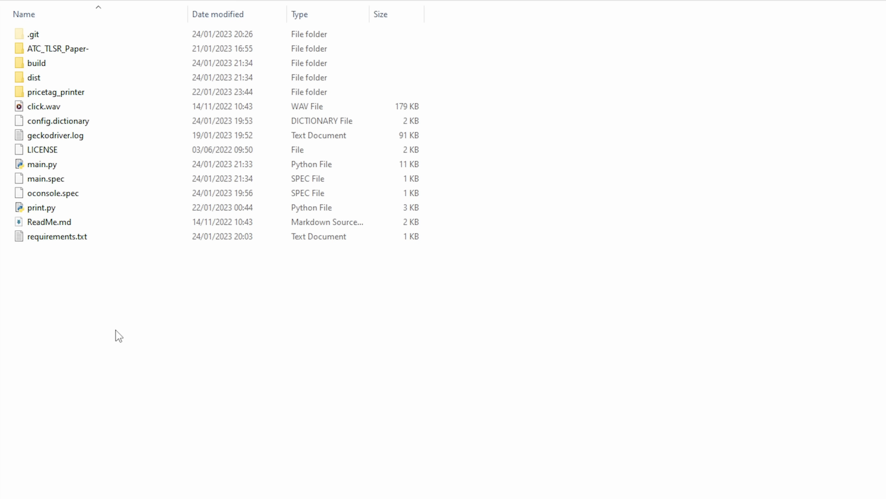
mouse_move(148, 375)
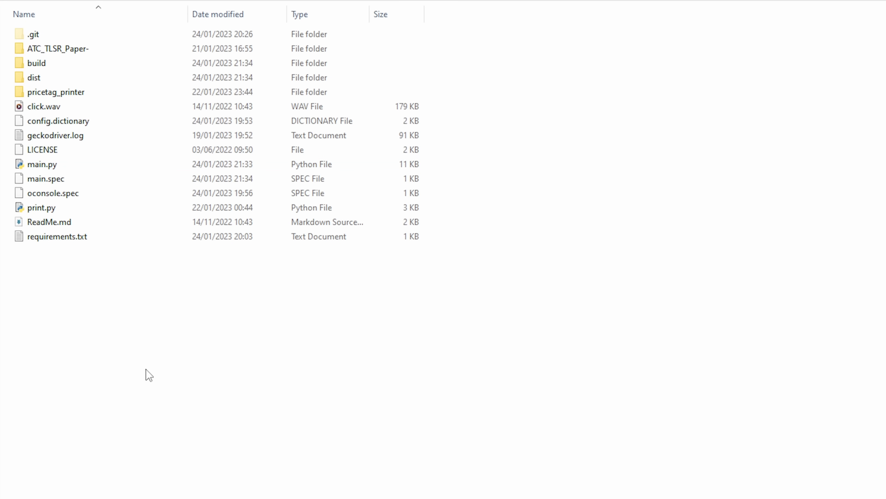
mouse_move(51, 283)
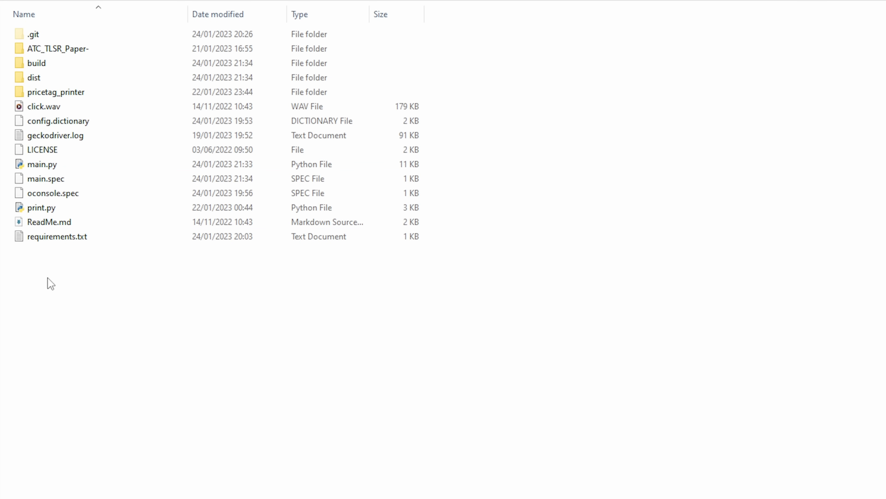
mouse_move(83, 267)
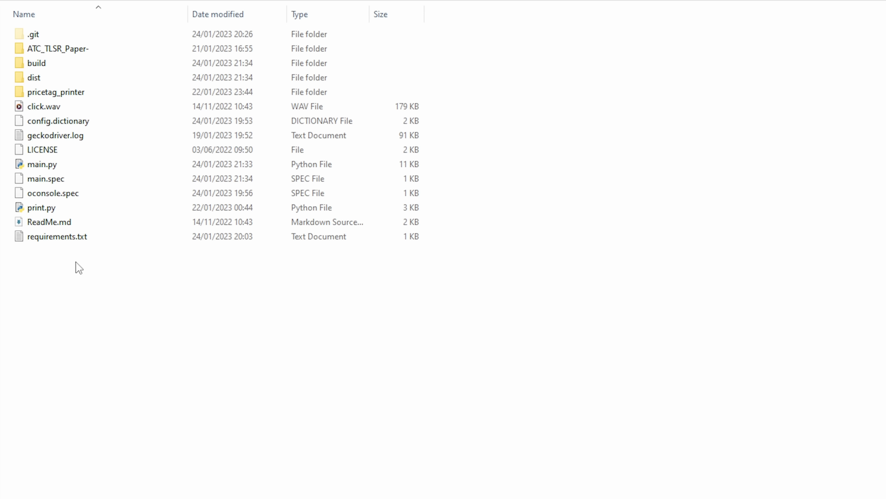
mouse_move(162, 383)
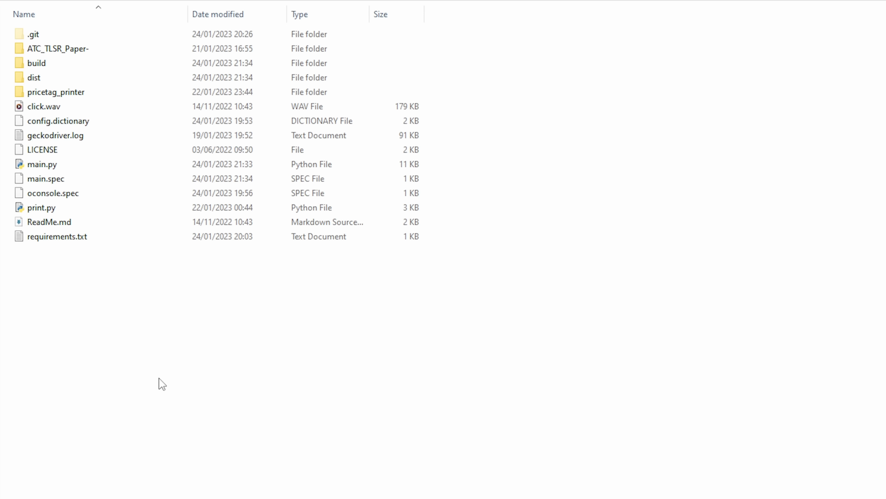
mouse_move(39, 199)
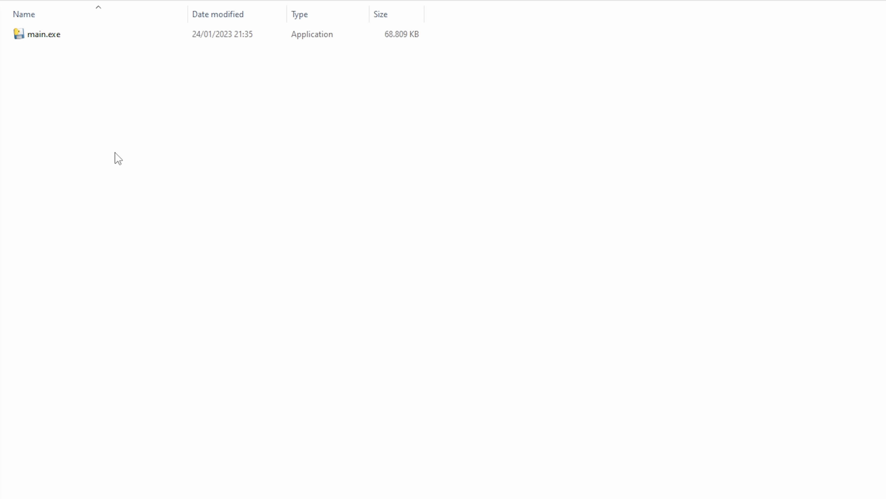
mouse_move(94, 78)
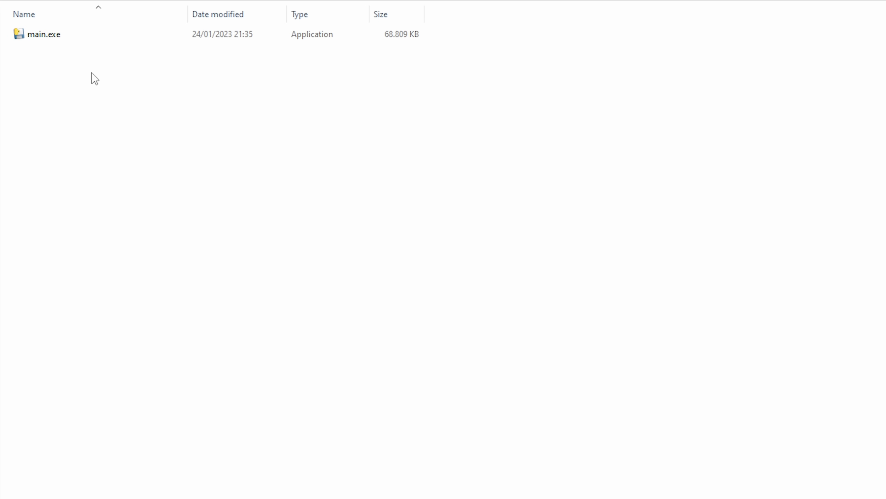
Step: Launch the built main.exe updater and start naming the price tag ESL_7D823
left_click(44, 33)
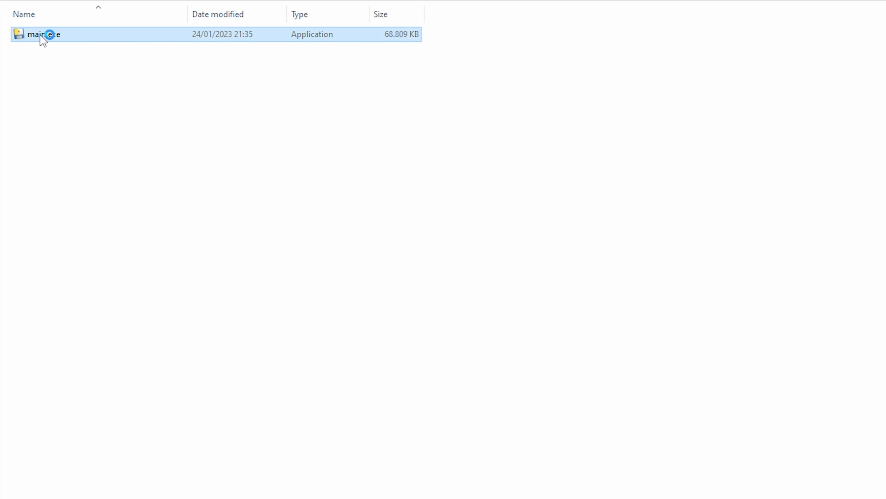
double_click(42, 34)
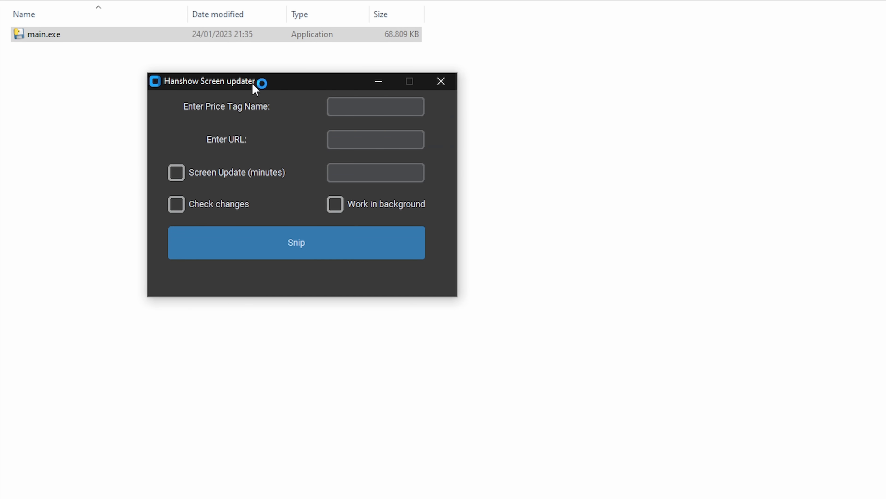
mouse_move(273, 167)
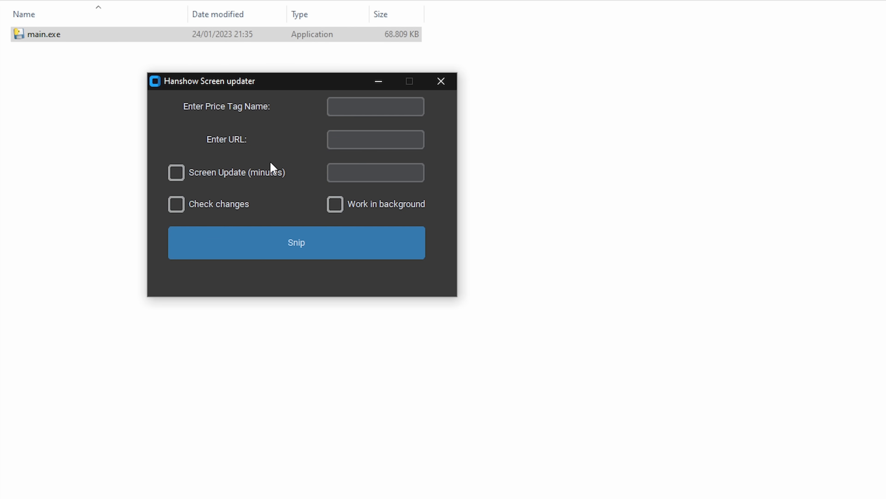
left_click(244, 242)
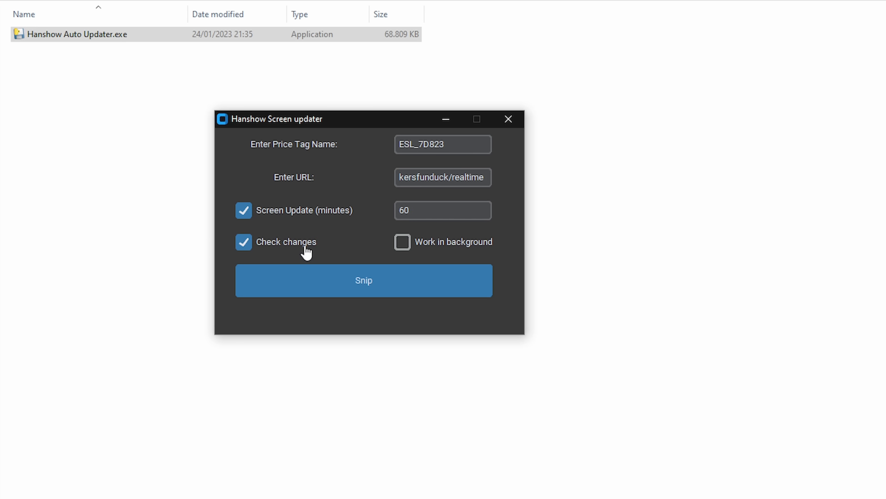
Step: Enable Check changes and Work in background, then move the updater window aside
left_click(442, 210)
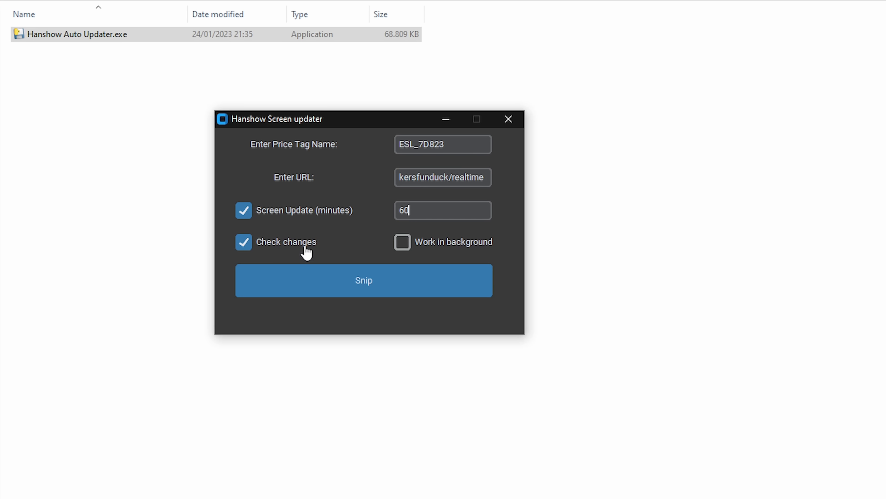
mouse_move(372, 249)
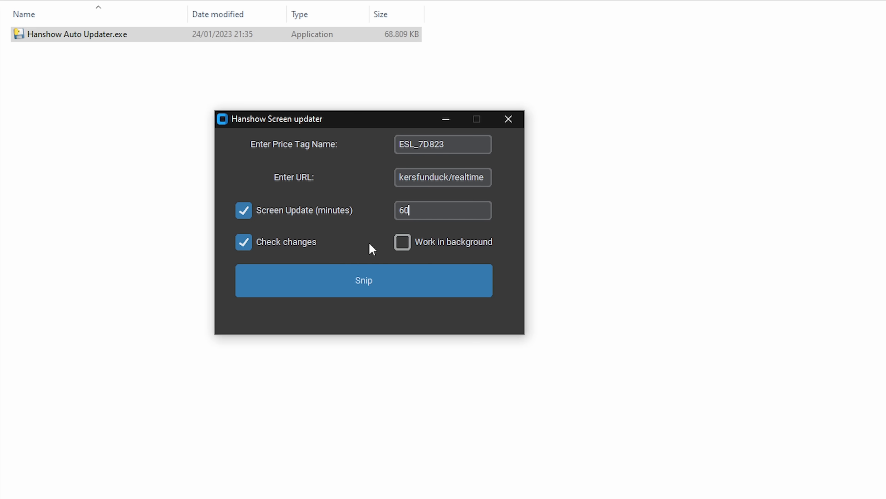
mouse_move(277, 246)
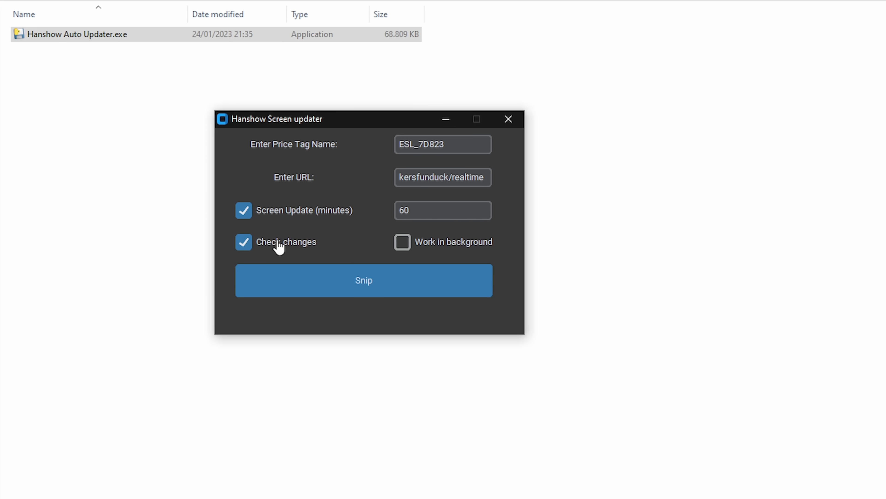
left_click(442, 210)
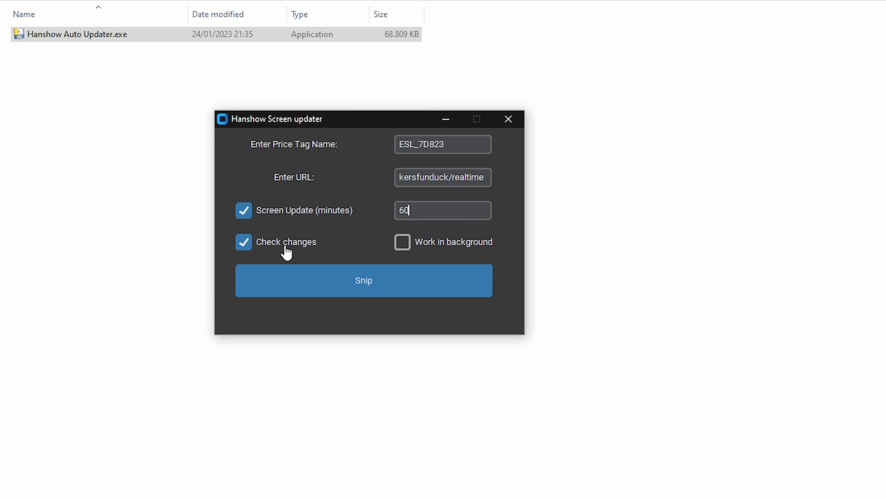
mouse_move(305, 259)
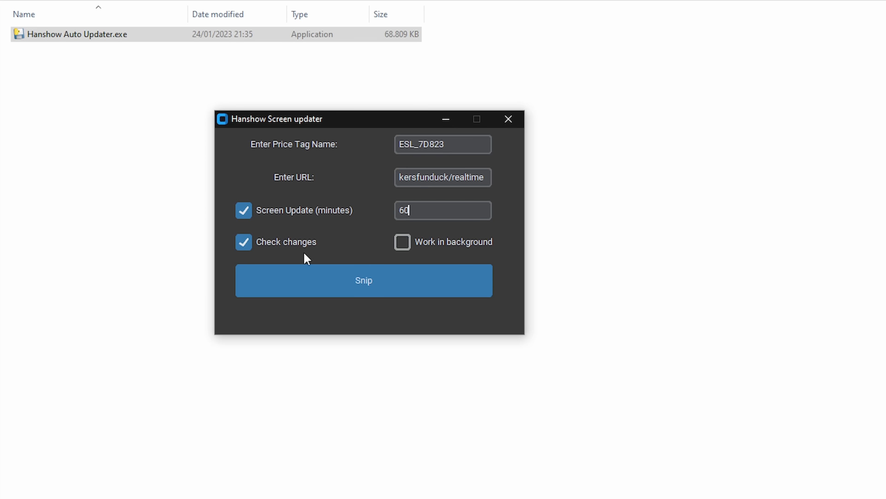
left_click(402, 241)
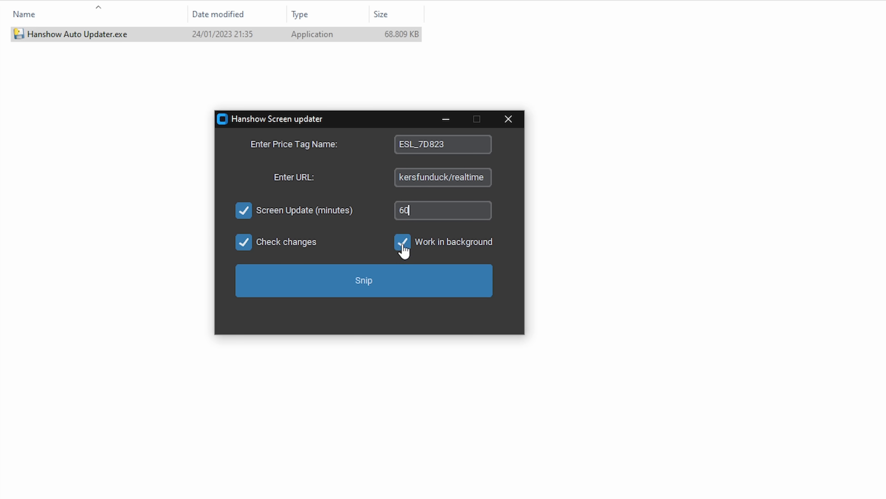
mouse_move(350, 119)
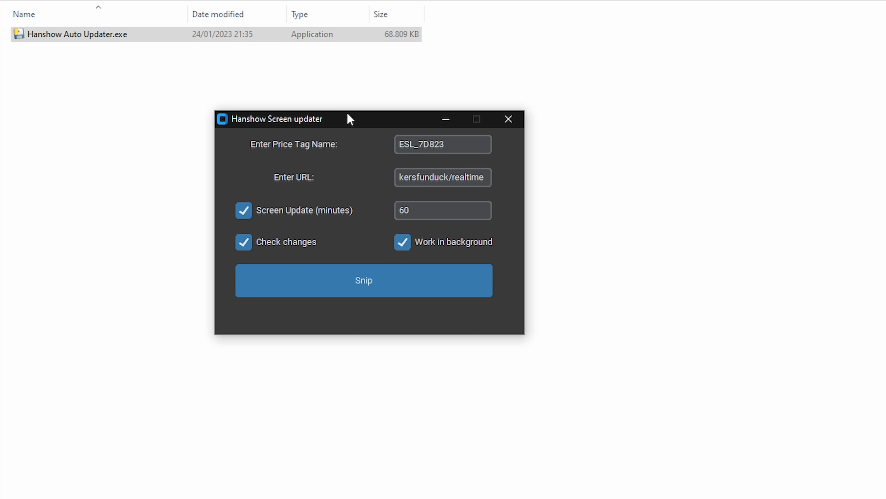
mouse_move(353, 134)
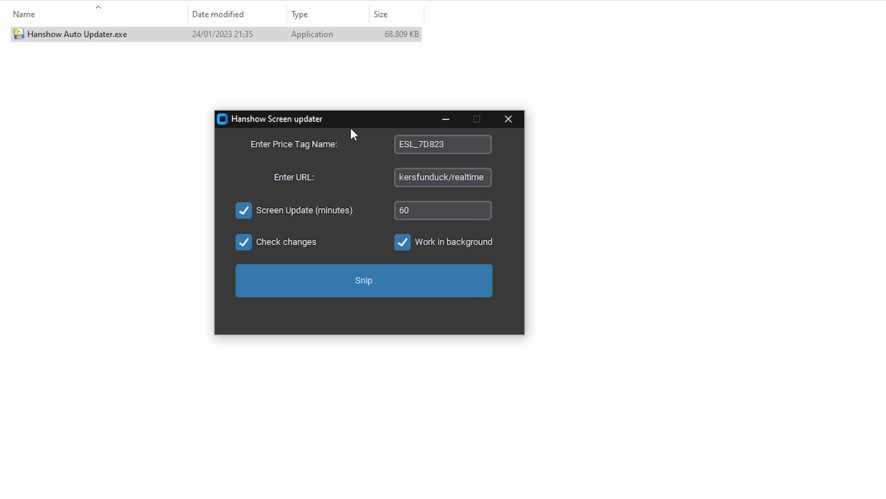
left_click(443, 209)
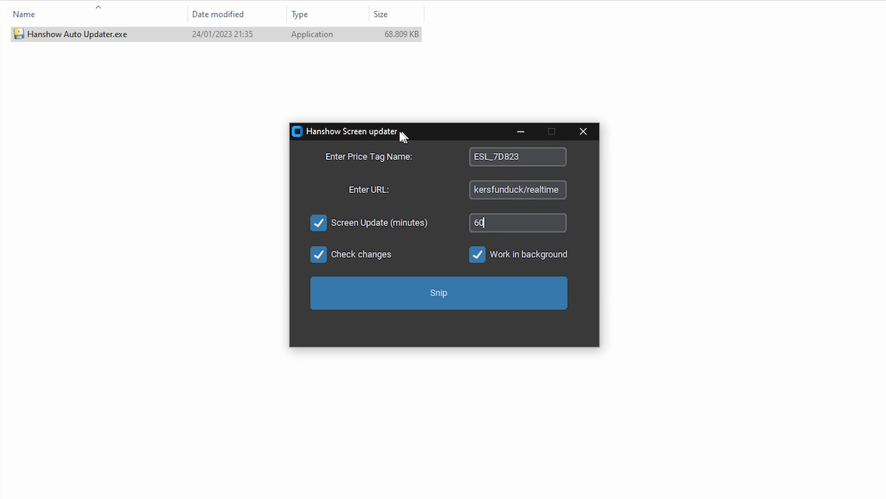
left_click_drag(402, 134, 367, 131)
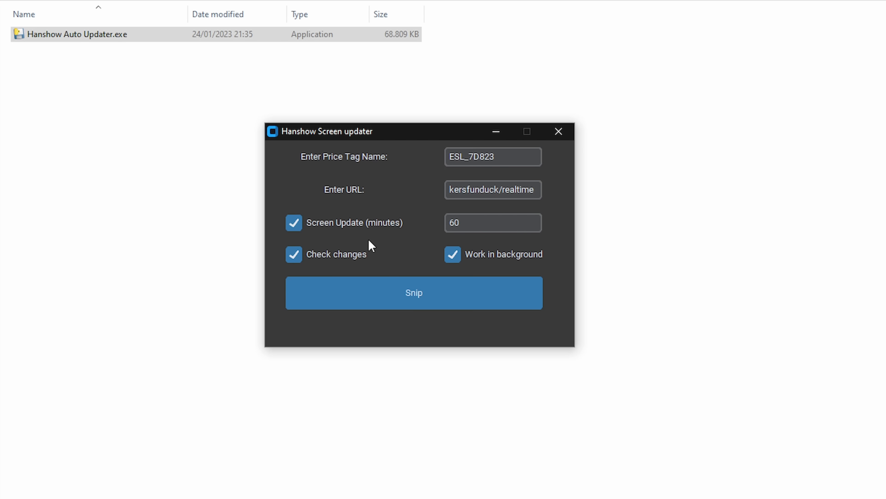
Step: Run Snip so the real-time subscriber count page (2,960) opens for capture
left_click(493, 222)
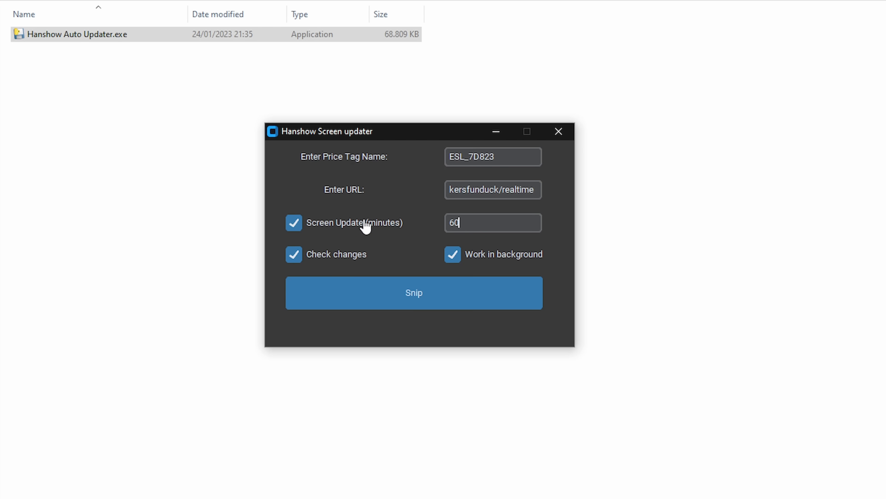
left_click(414, 293)
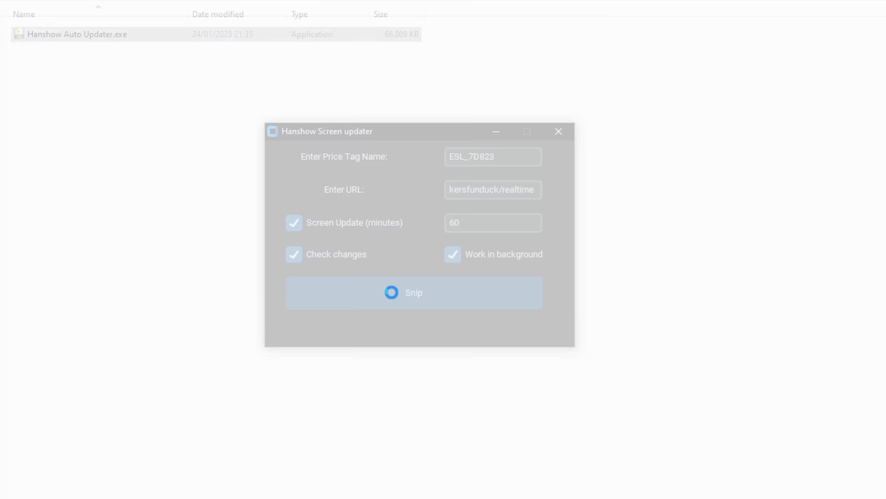
left_click(414, 292)
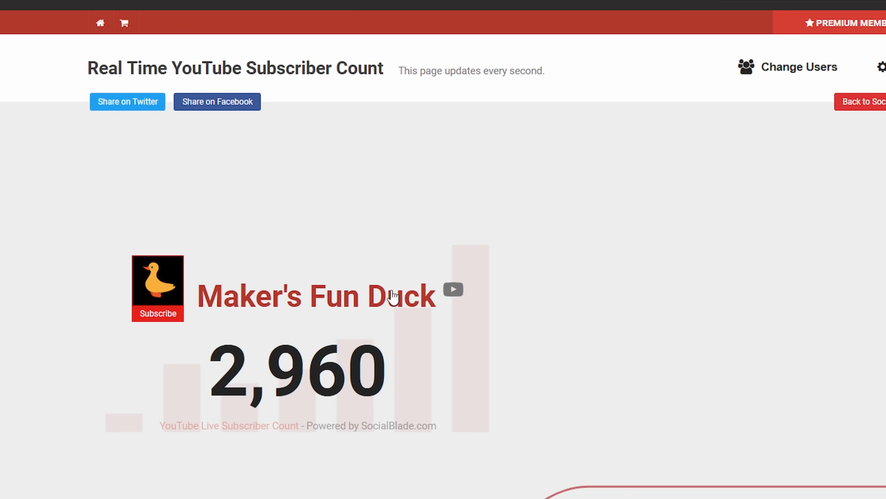
mouse_move(113, 210)
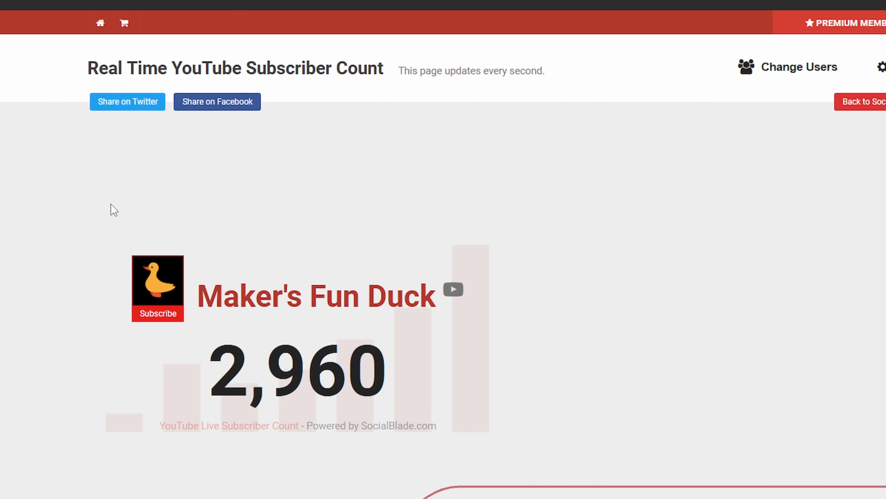
mouse_move(11, 213)
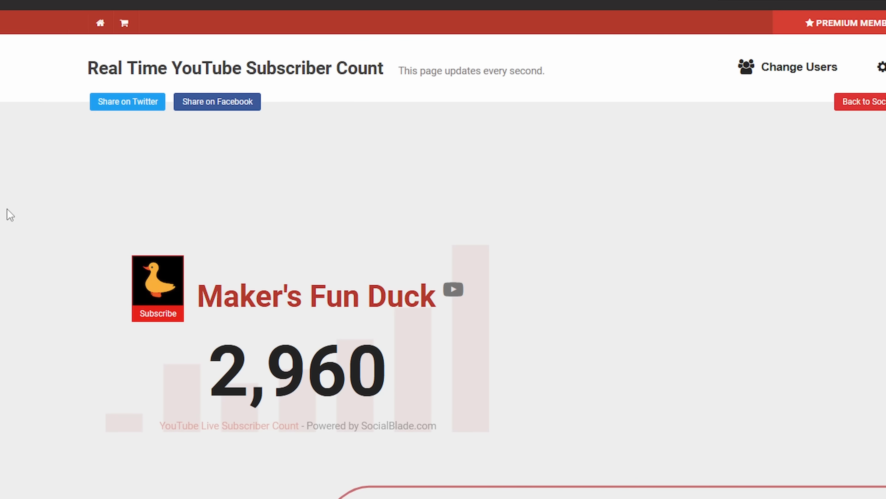
mouse_move(21, 217)
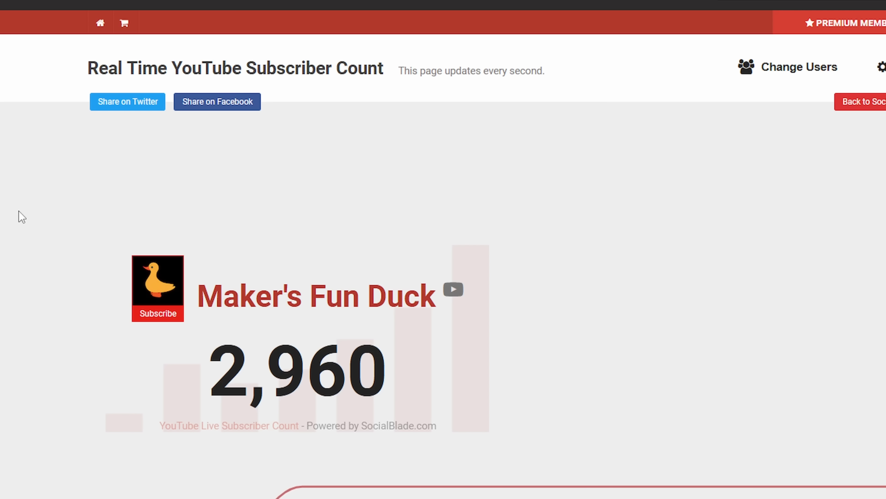
mouse_move(633, 22)
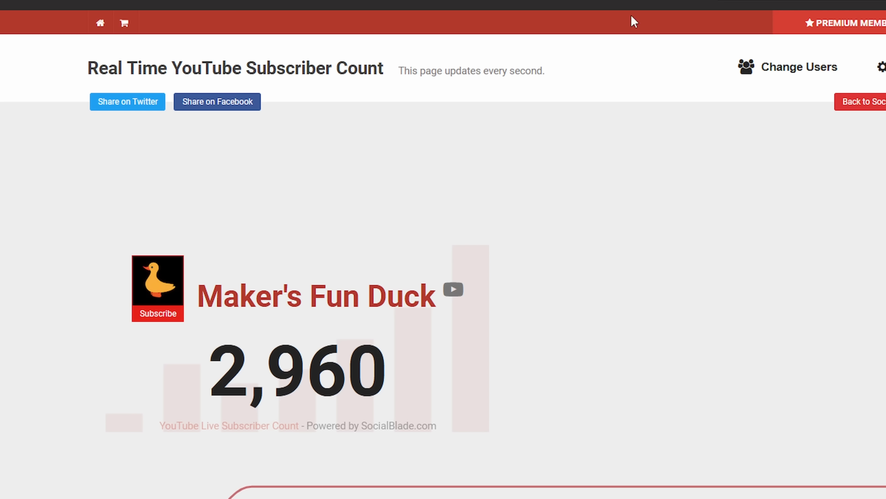
mouse_move(112, 221)
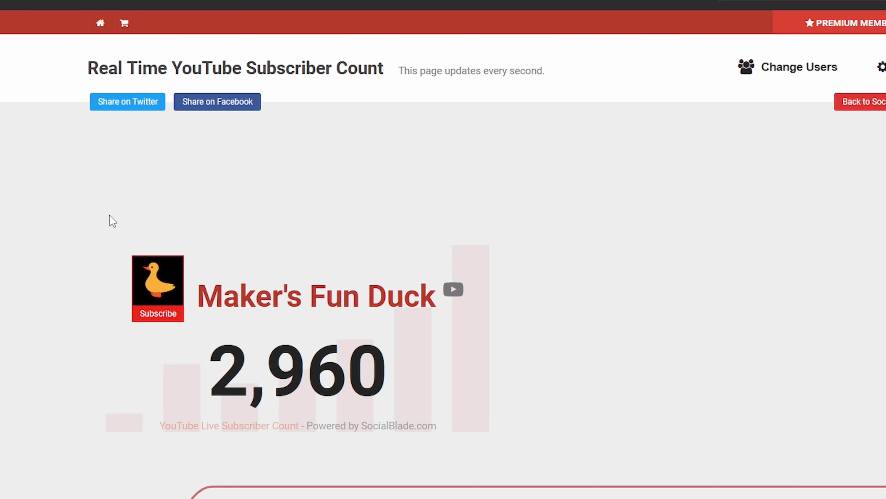
mouse_move(90, 244)
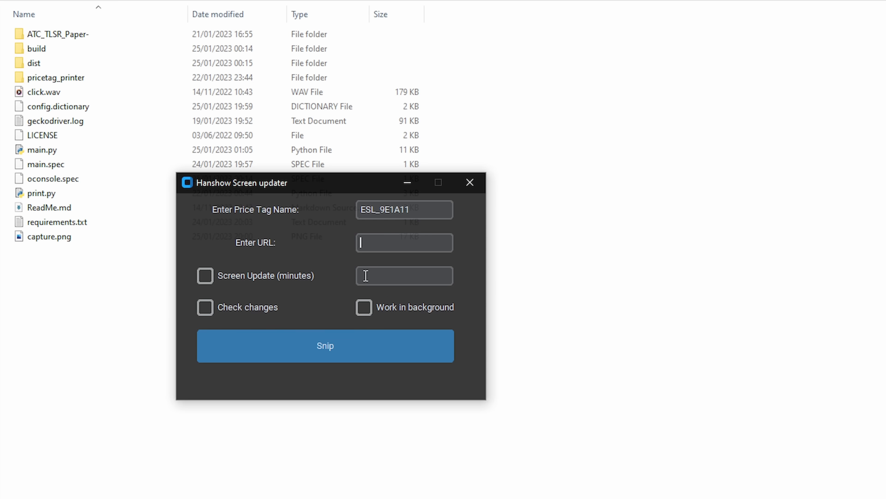
mouse_move(435, 273)
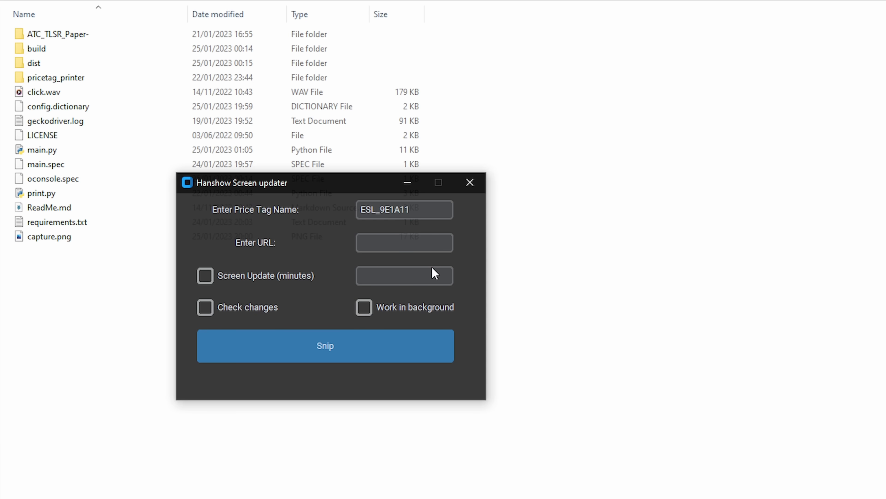
Step: Set the URL to abc7ny.com/weather/ with a 60-minute update interval
left_click(403, 242)
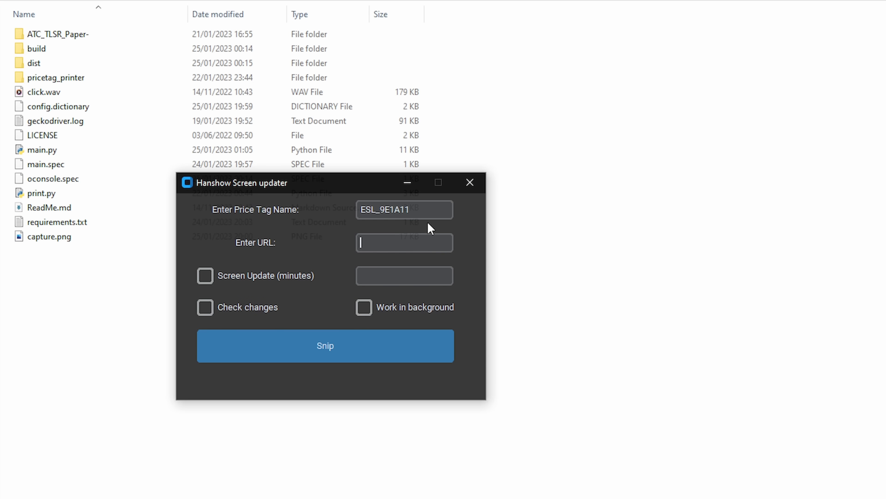
mouse_move(420, 244)
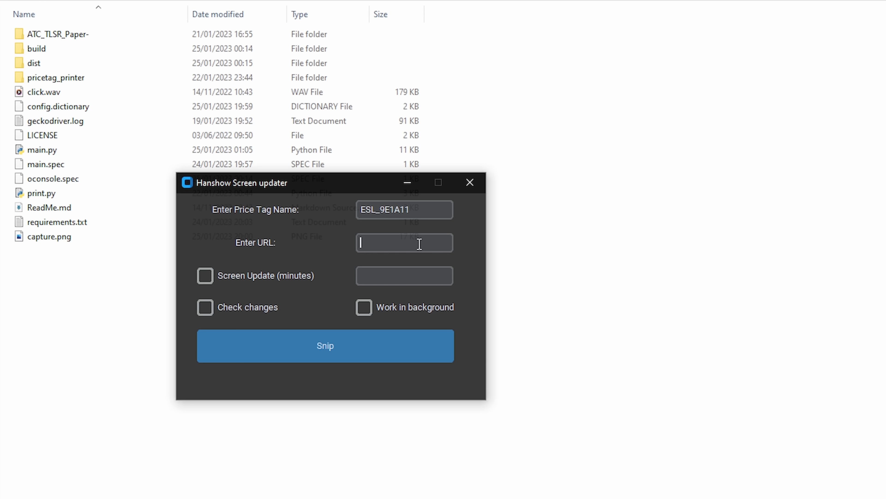
type("abc7ny.com/weather/")
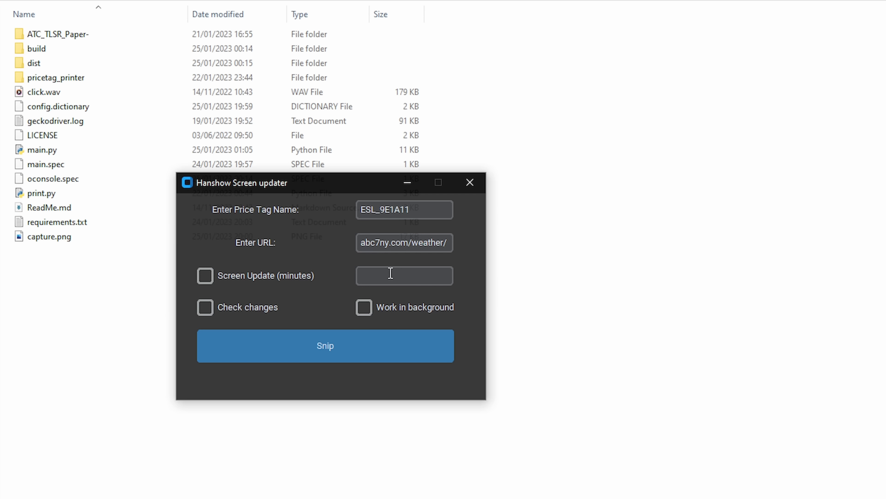
type("60")
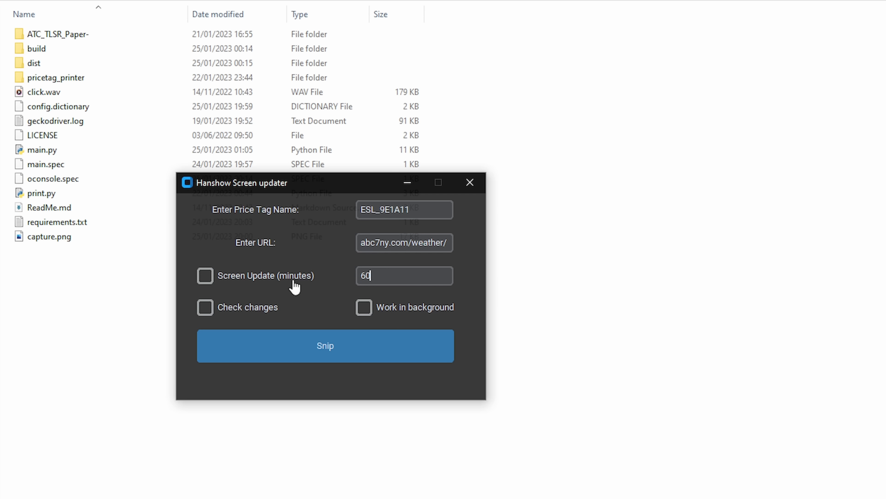
Step: Enable Screen Update and Work in background, then snip the weather page onto the tag
left_click(204, 275)
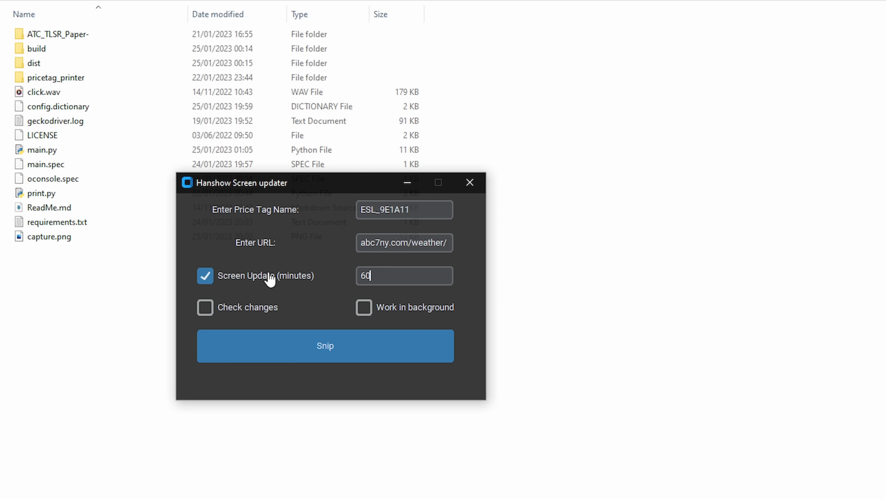
left_click(364, 307)
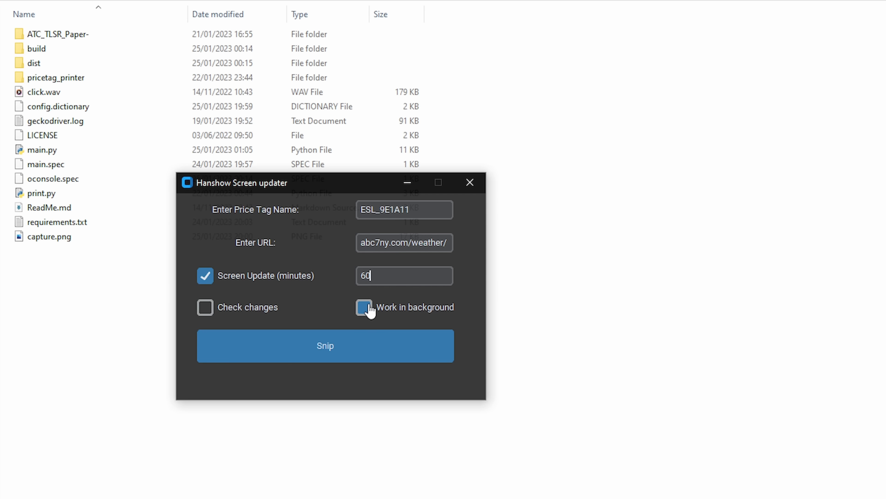
left_click(364, 307)
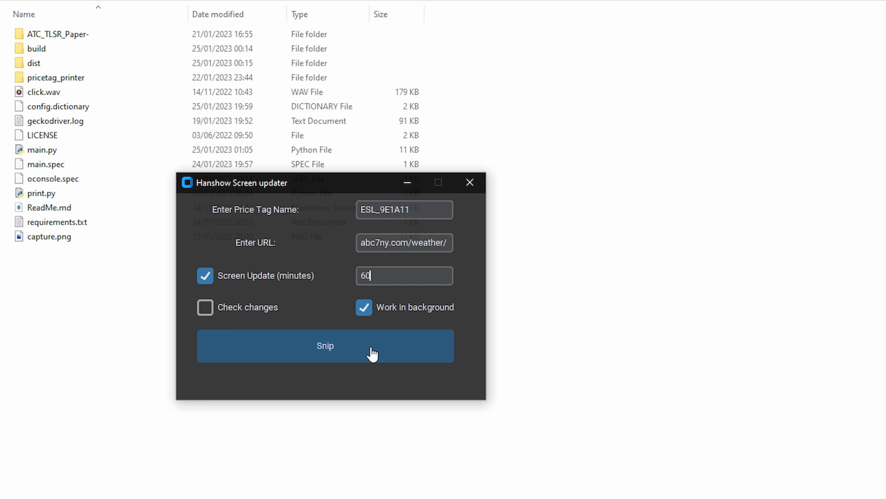
left_click(325, 345)
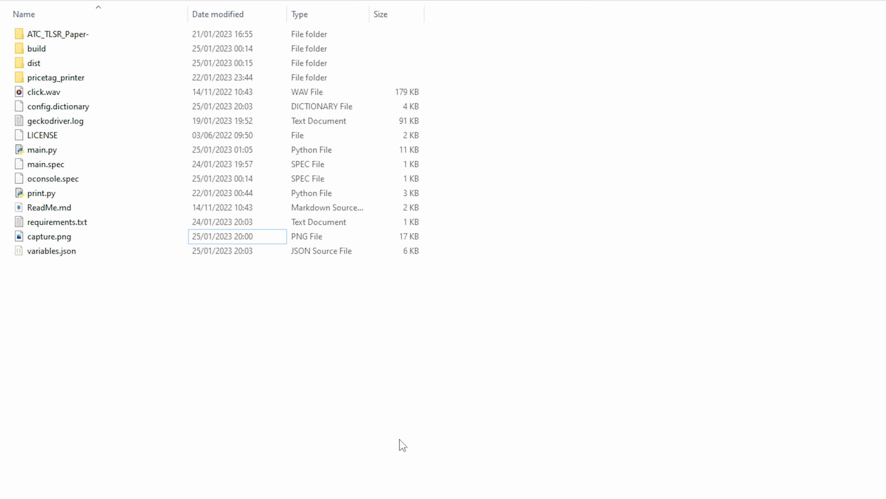
Step: Check the project folder for the new variables.json and updated capture.png
left_click(50, 237)
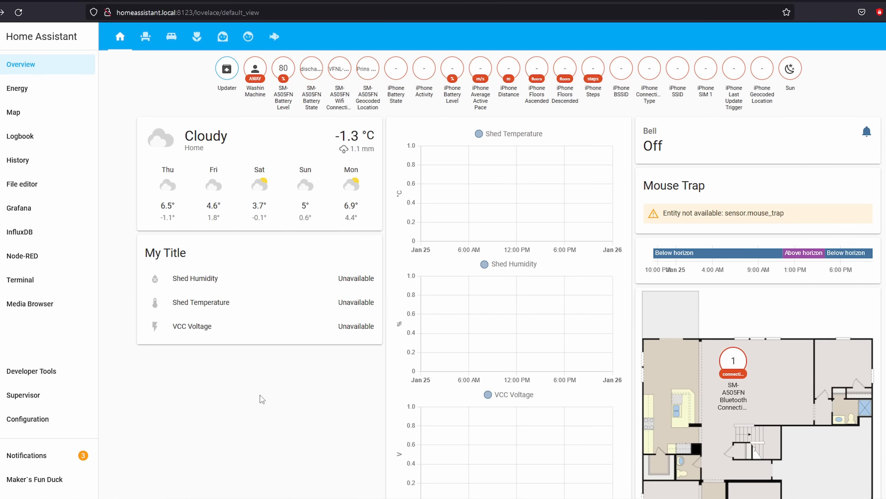
mouse_move(285, 406)
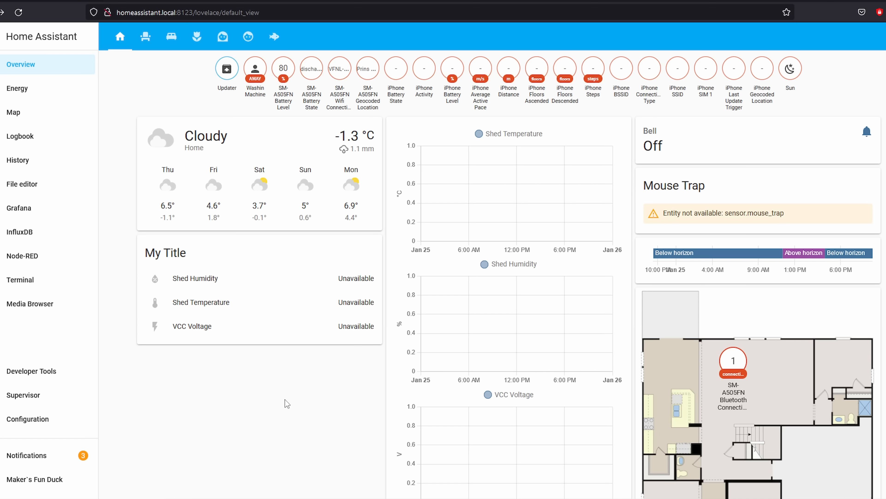
mouse_move(262, 399)
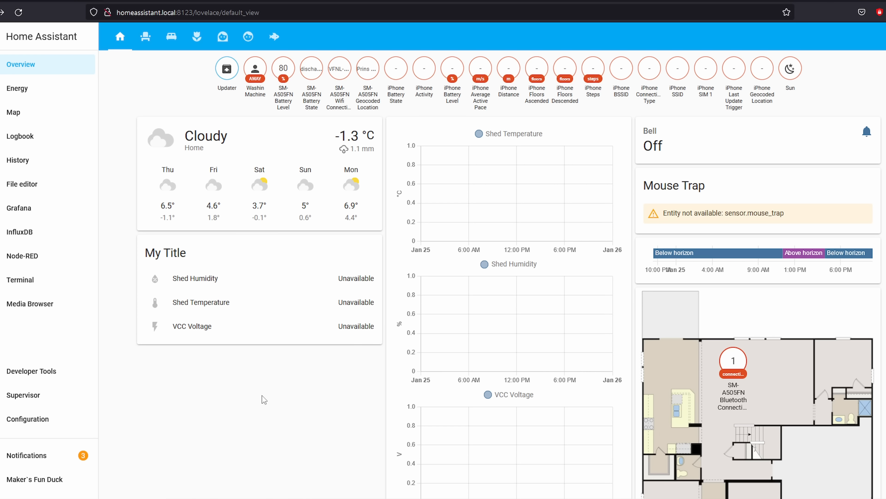
mouse_move(327, 294)
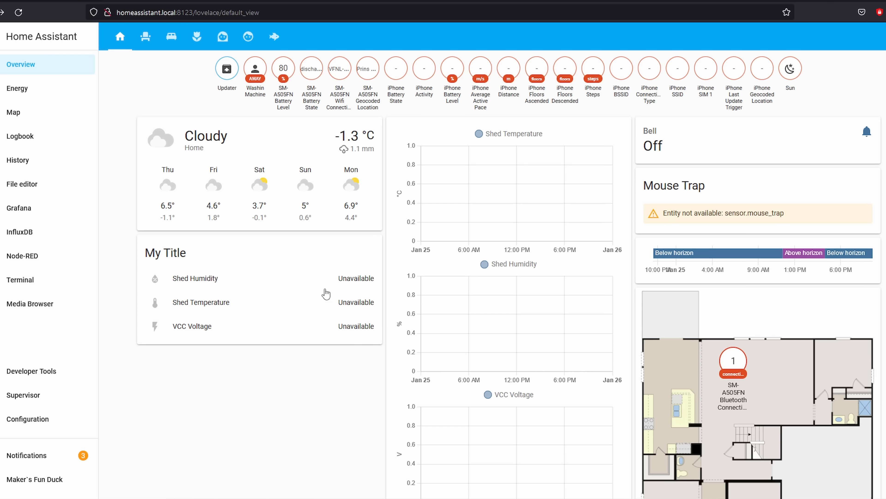
mouse_move(297, 275)
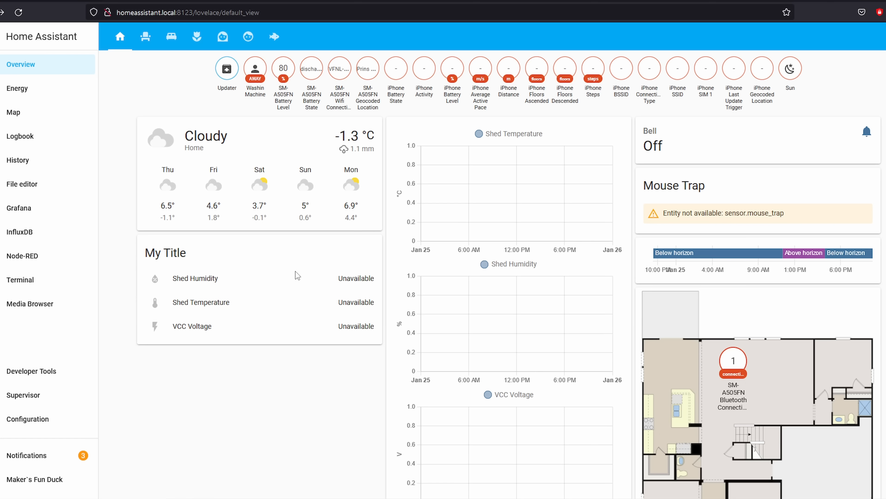
scroll("down", 3)
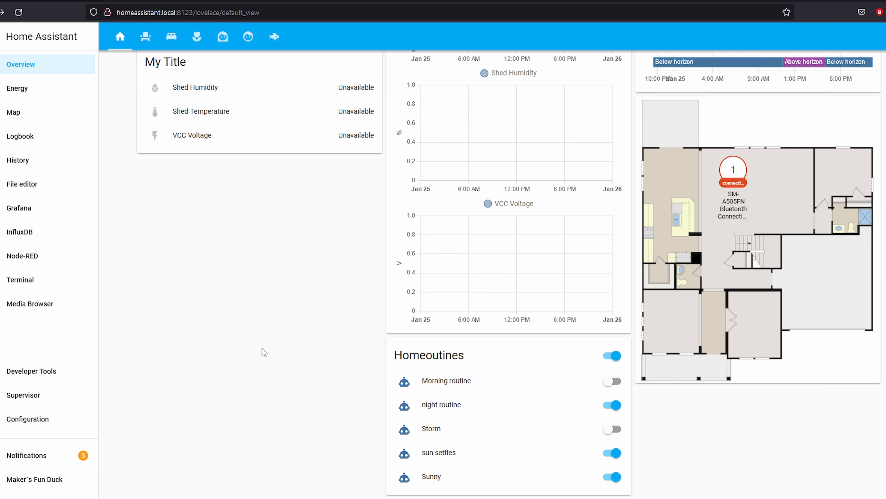
mouse_move(117, 368)
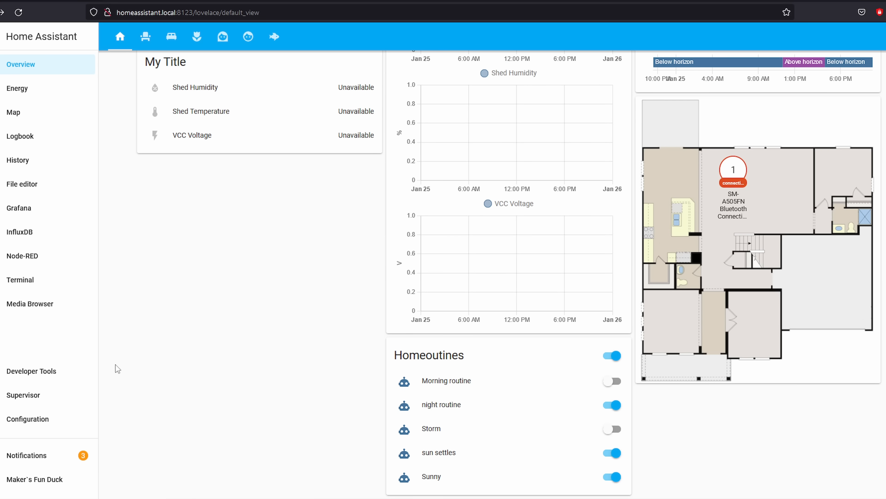
scroll("up", 3)
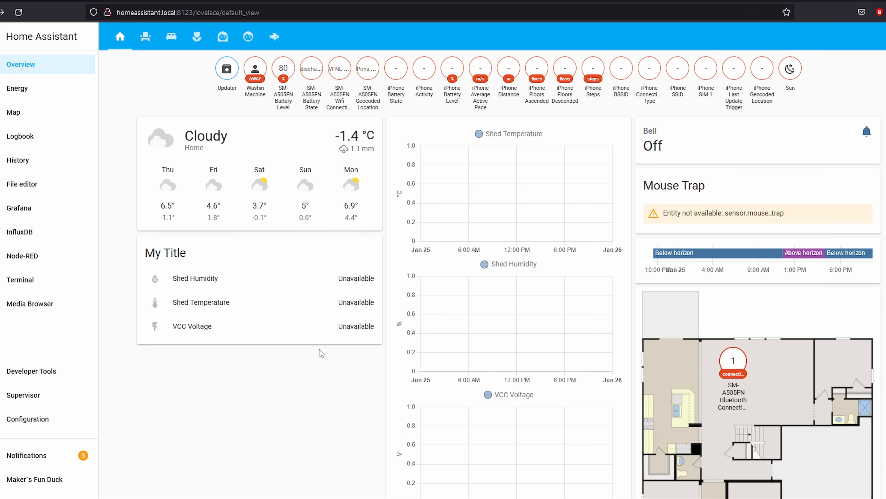
mouse_move(305, 382)
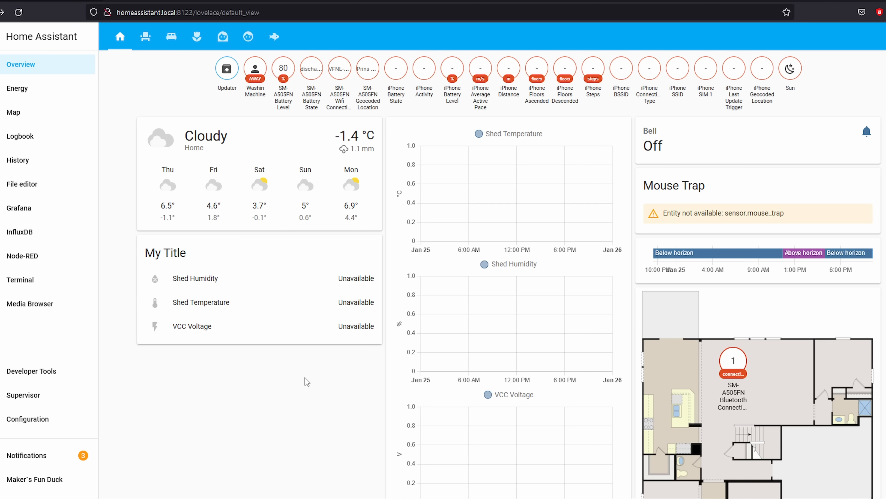
mouse_move(411, 41)
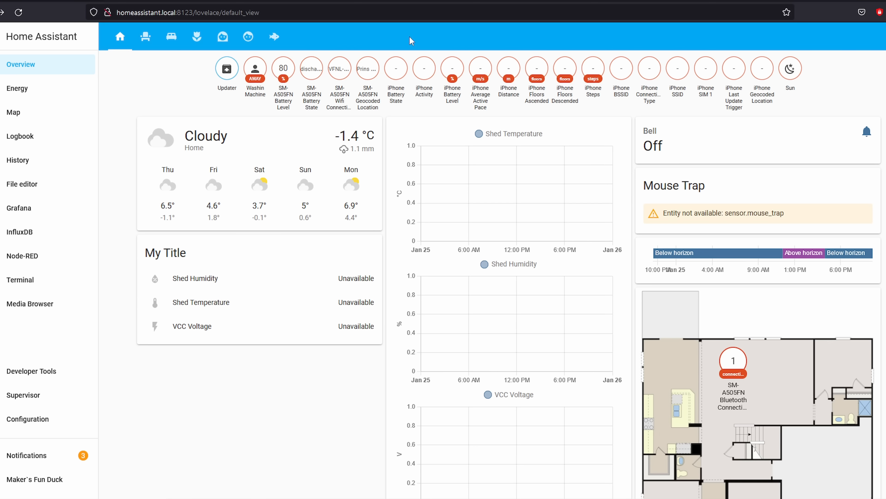
mouse_move(389, 9)
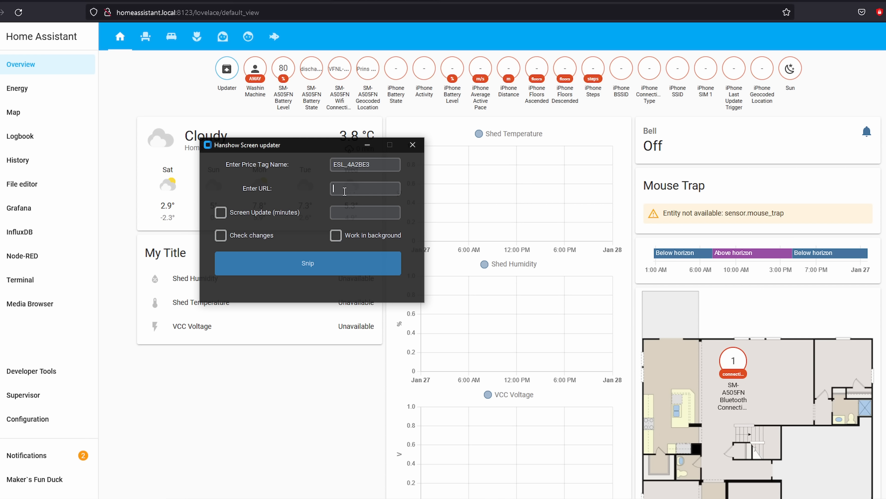
Step: Point the tag at /lovelace/default_view with background 60-minute updates and snip the dashboard
type("/lovelace/default_view")
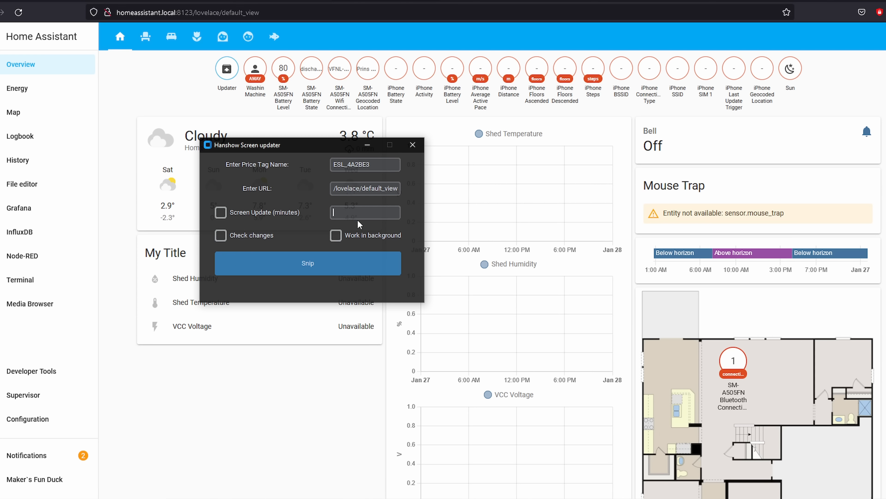
left_click(335, 235)
type("60")
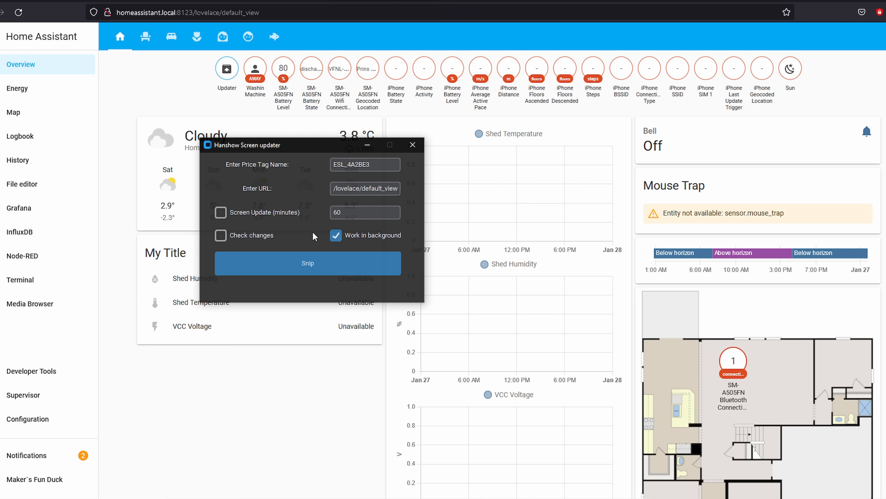
left_click(220, 212)
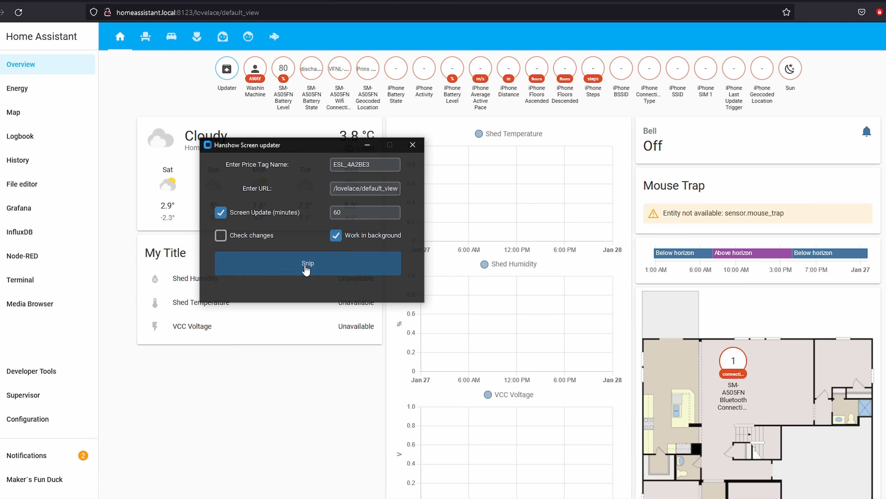
left_click(308, 262)
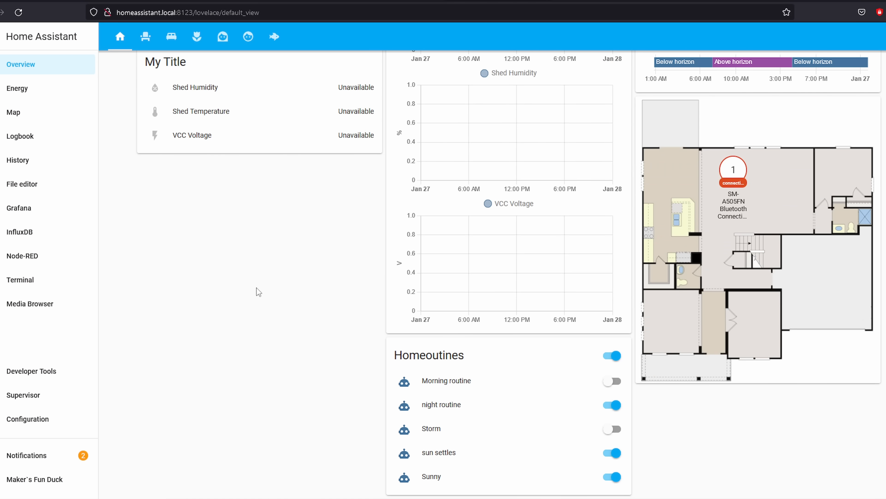
mouse_move(380, 378)
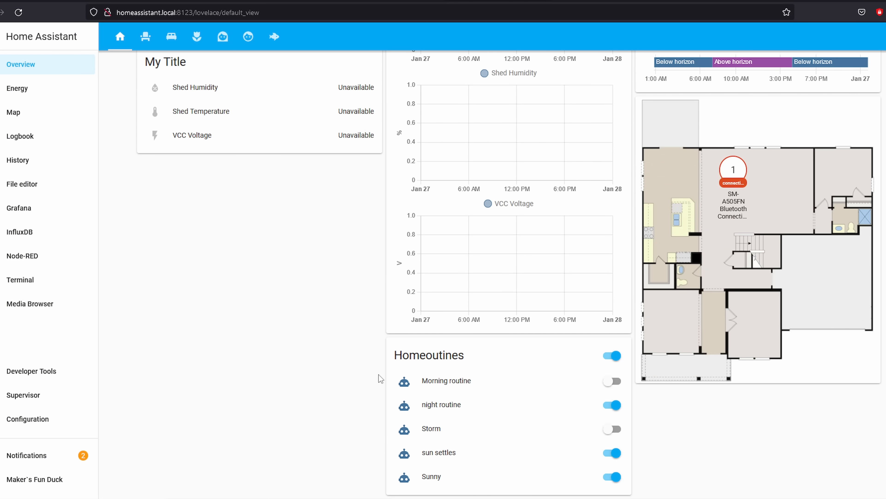